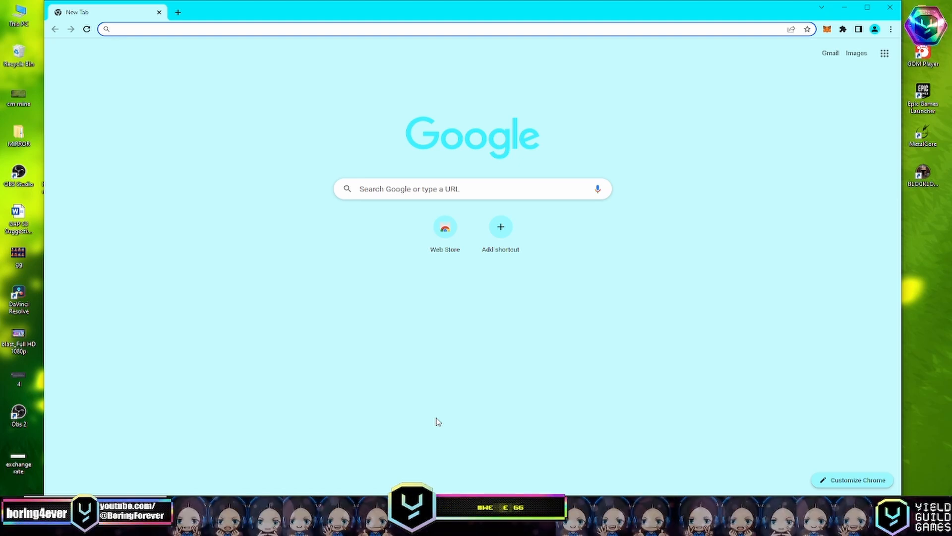
{"action": "mouse_move", "coordinate": [179, 307]}
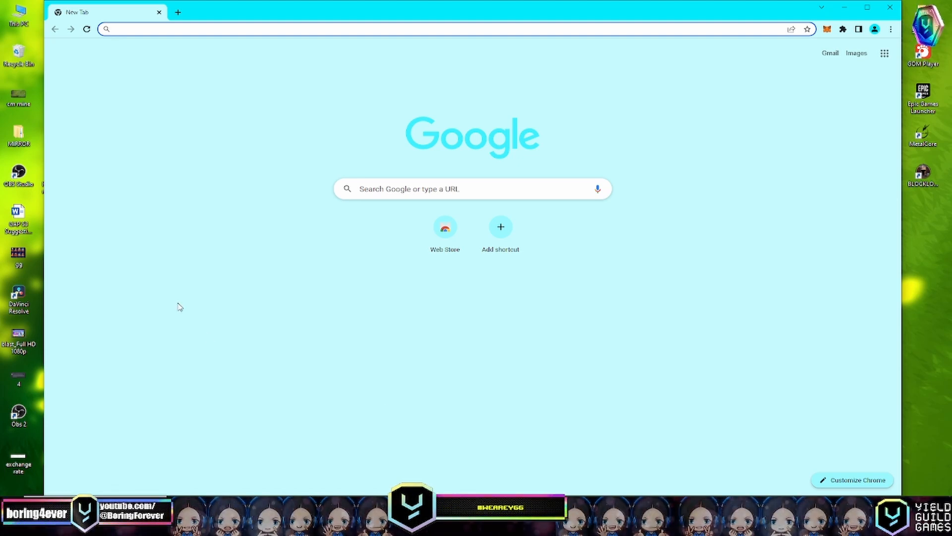
Paste the yieldguild.io address into Chrome's address bar to load the Yield Guild Games site
{"action": "left_click", "coordinate": [187, 29]}
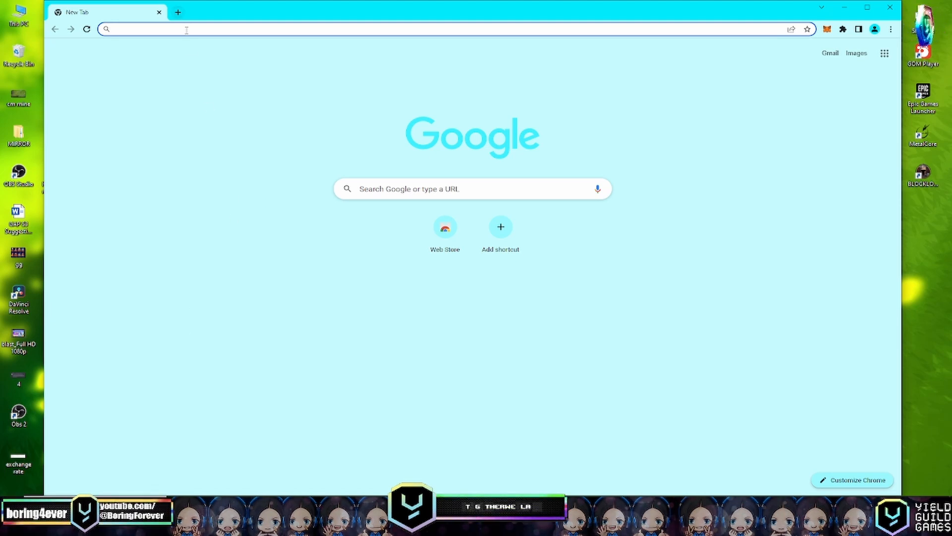
{"action": "right_click", "coordinate": [186, 28]}
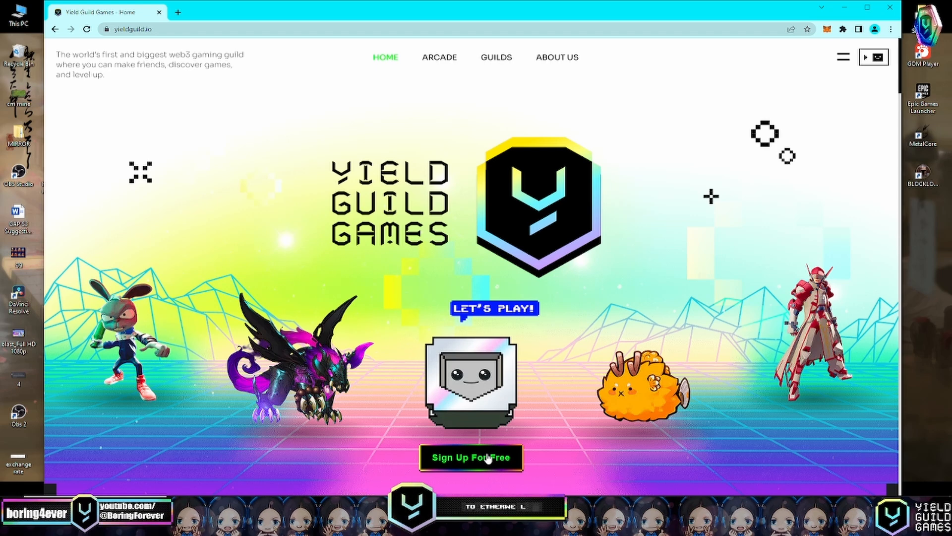
Sign up with MetaMask, unlocking the wallet and connecting its account to the site
{"action": "left_click", "coordinate": [471, 456]}
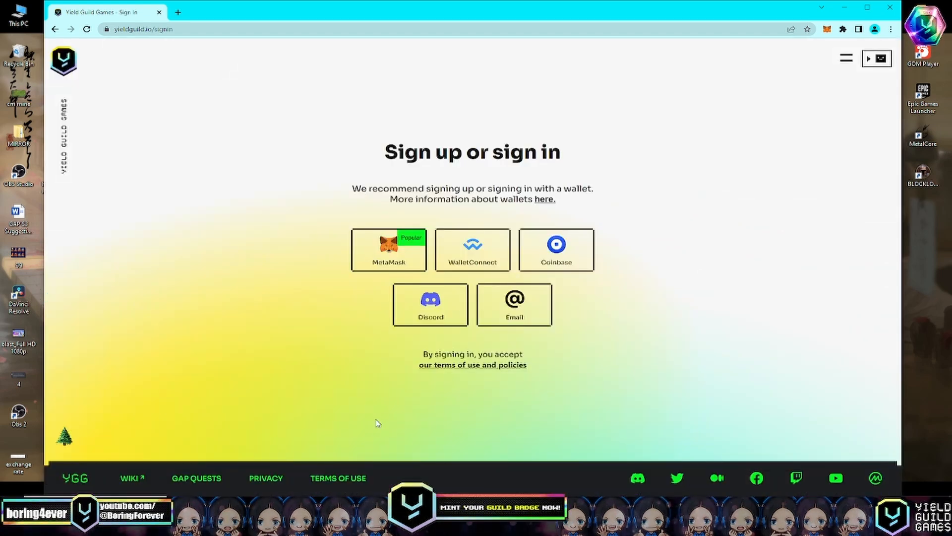
{"action": "left_click", "coordinate": [388, 249]}
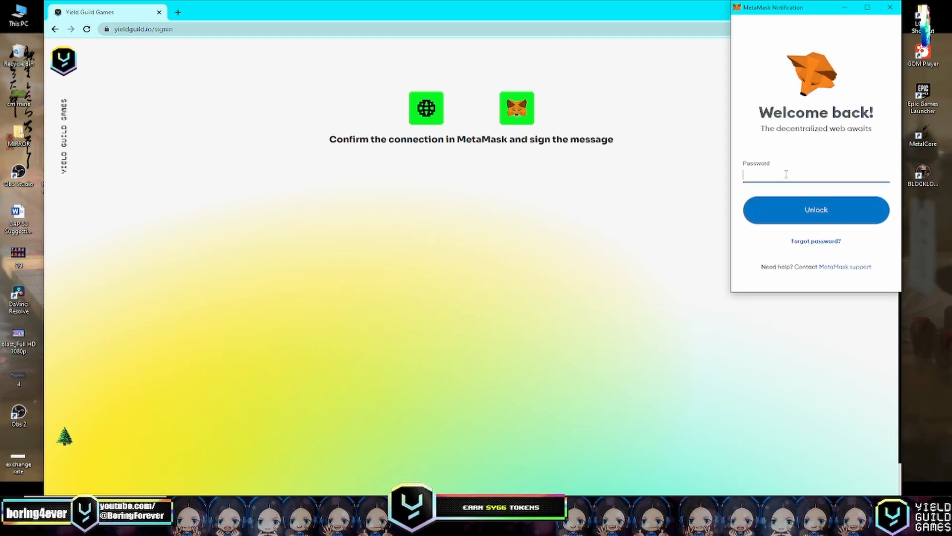
{"action": "left_click", "coordinate": [816, 210]}
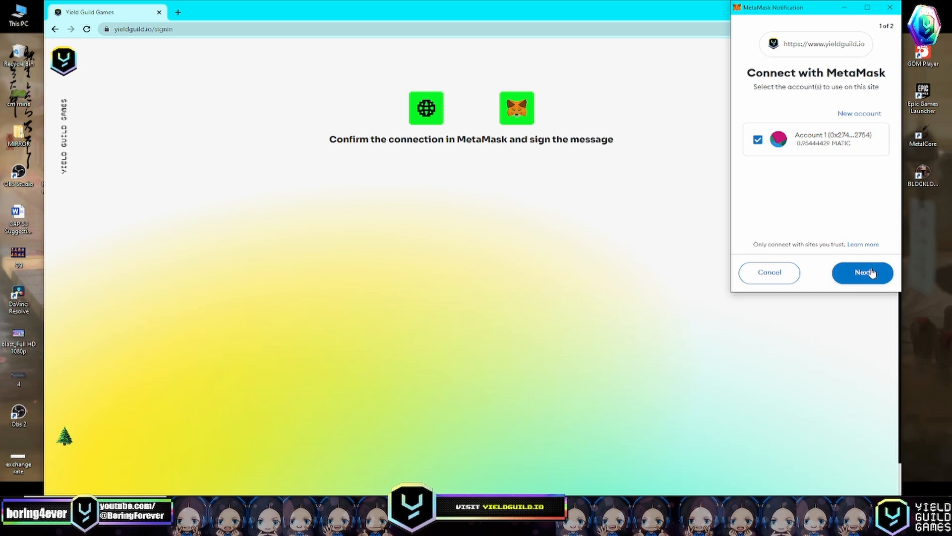
{"action": "left_click", "coordinate": [862, 273]}
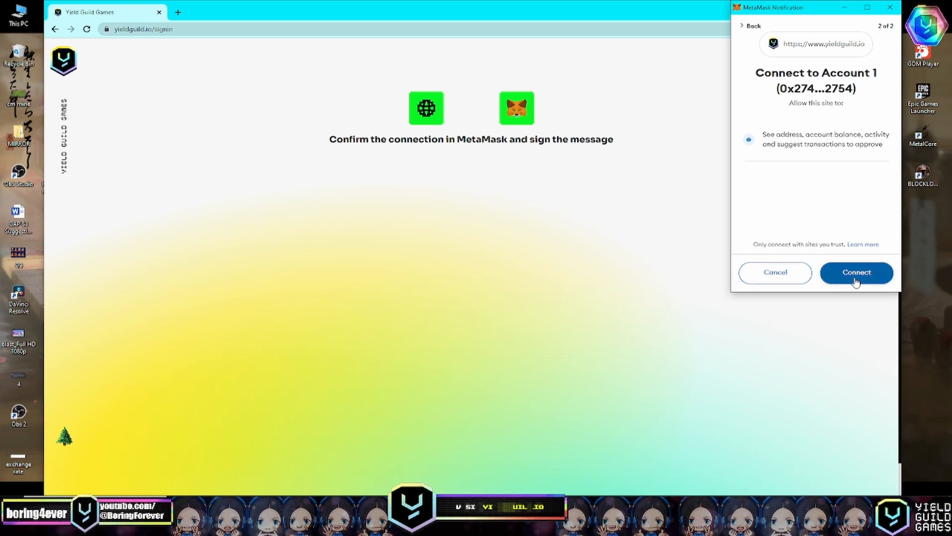
{"action": "left_click", "coordinate": [856, 273]}
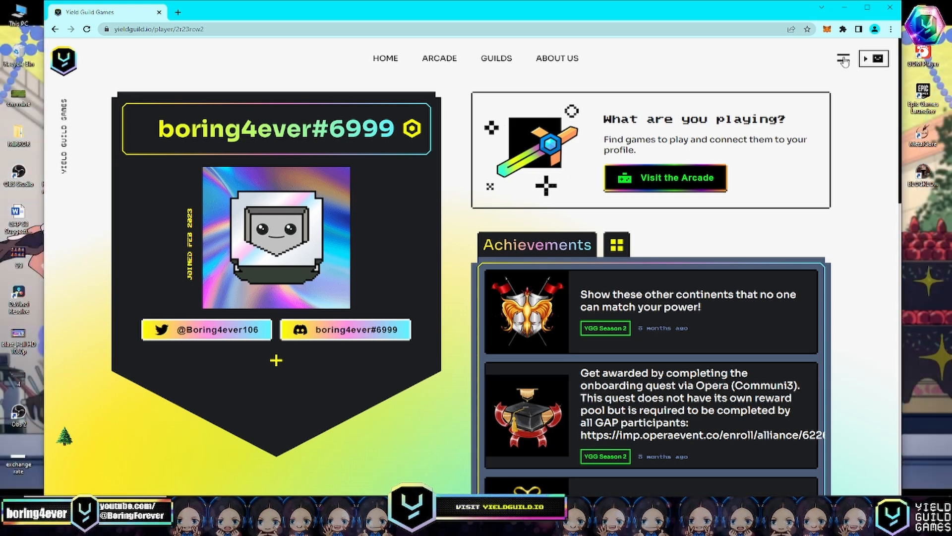
Go to GAP QUESTS through the site's hamburger menu
{"action": "left_click", "coordinate": [841, 58]}
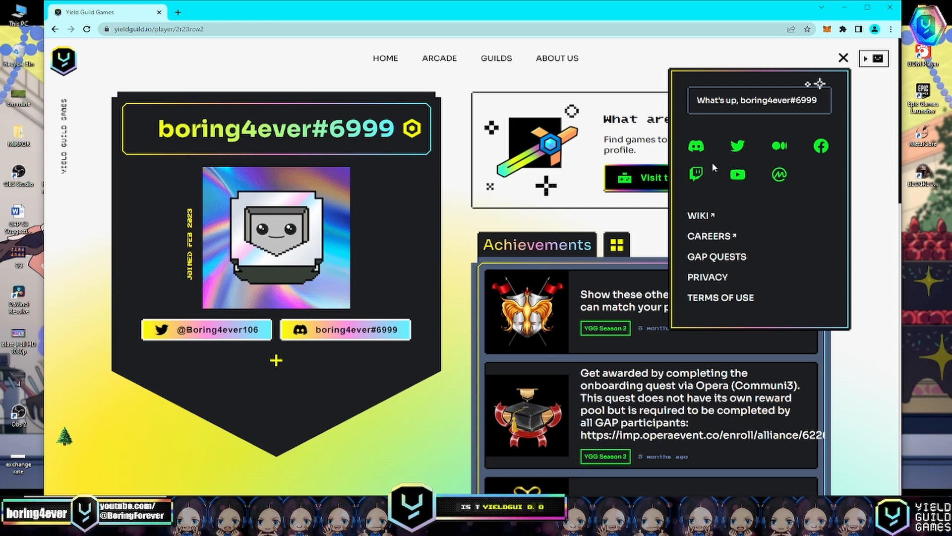
{"action": "mouse_move", "coordinate": [734, 264]}
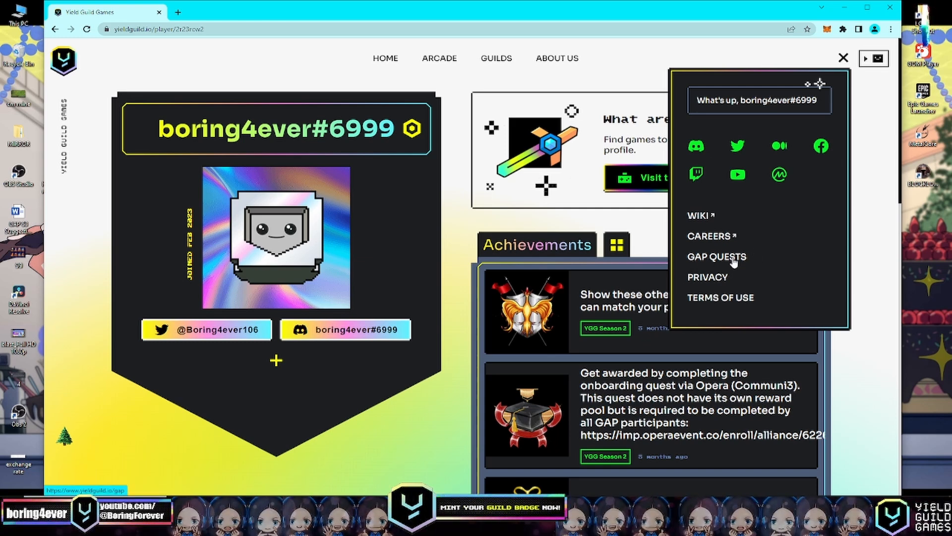
{"action": "left_click", "coordinate": [717, 257]}
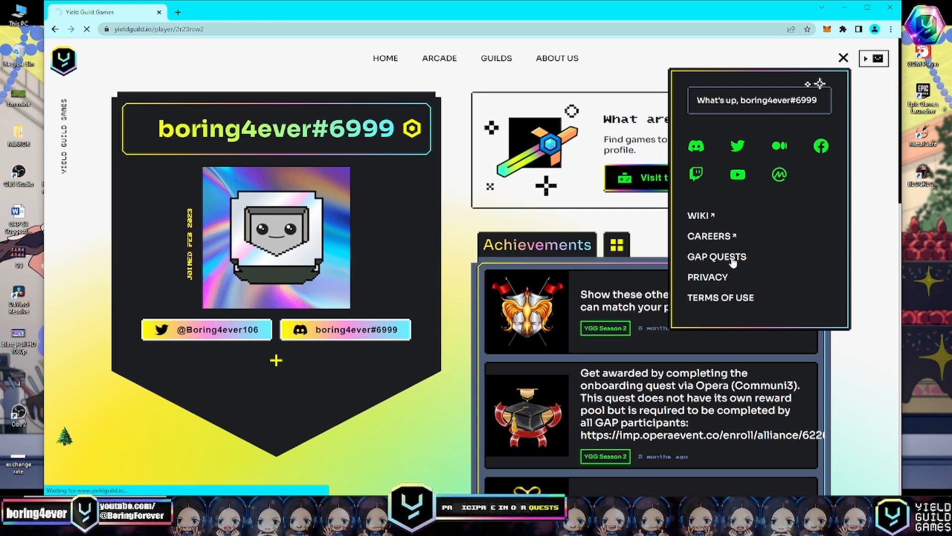
{"action": "left_click", "coordinate": [717, 257]}
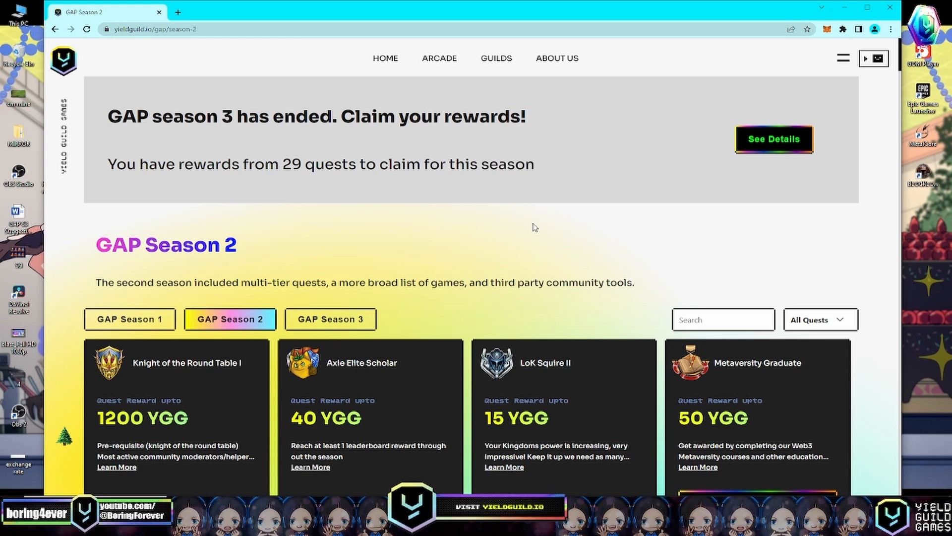
{"action": "mouse_move", "coordinate": [753, 180]}
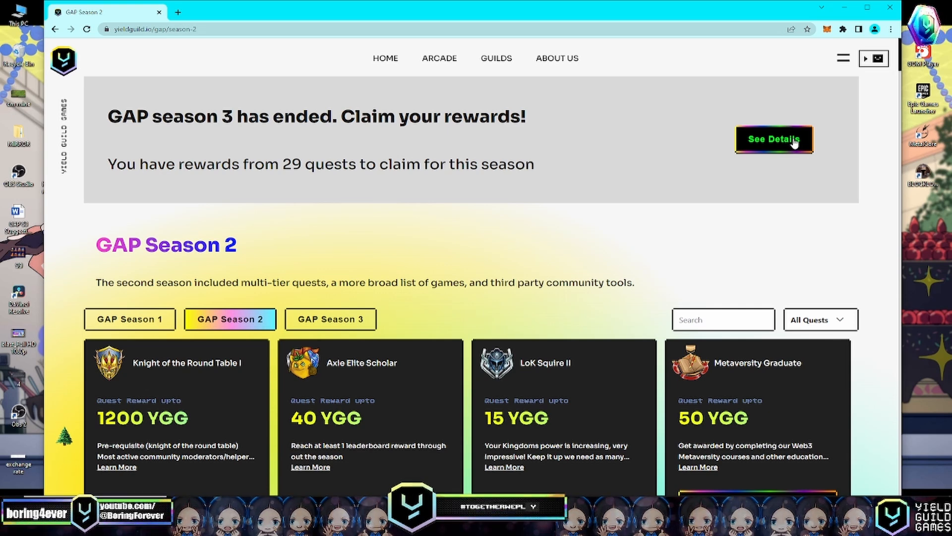
Open the Season 3 rewards breakdown and scroll through each quest's earned YGG
{"action": "left_click", "coordinate": [774, 139]}
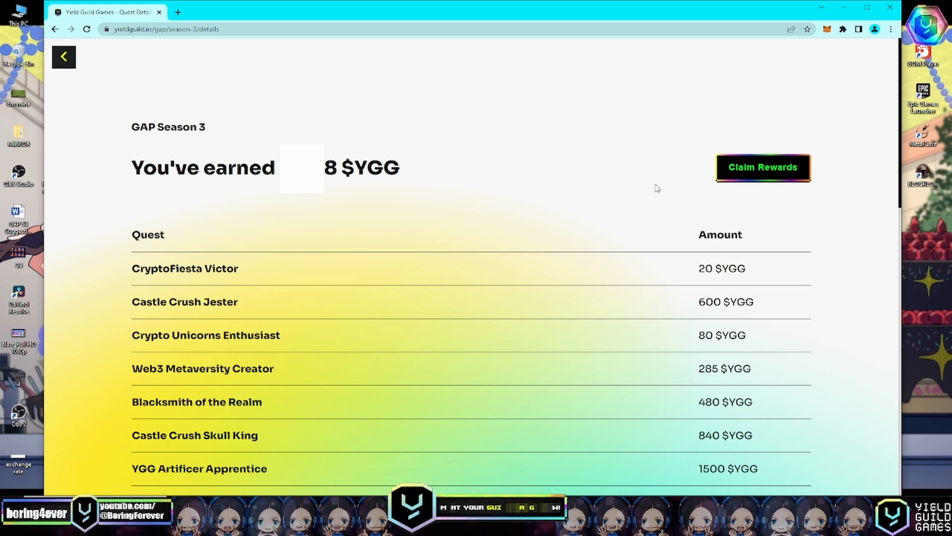
{"action": "mouse_move", "coordinate": [656, 201]}
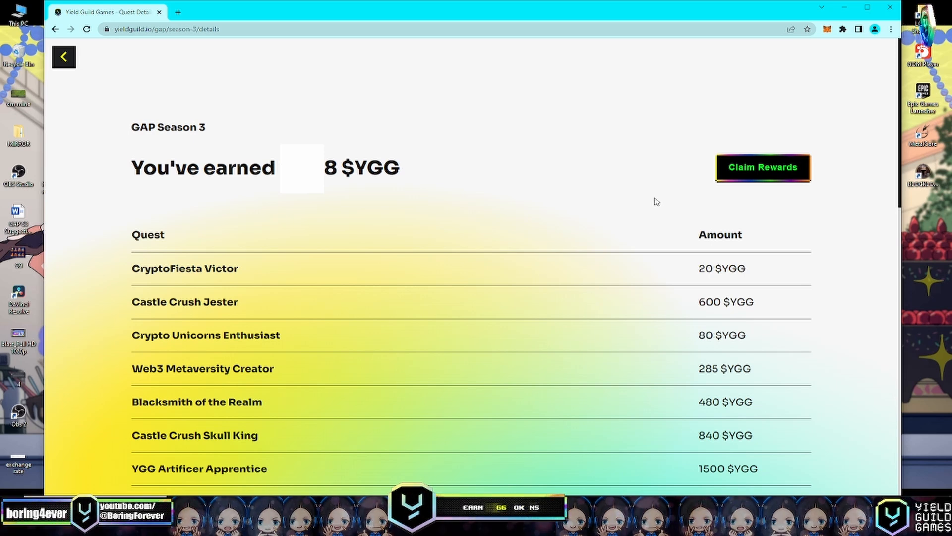
{"action": "scroll", "scroll_direction": "down", "scroll_amount": 3}
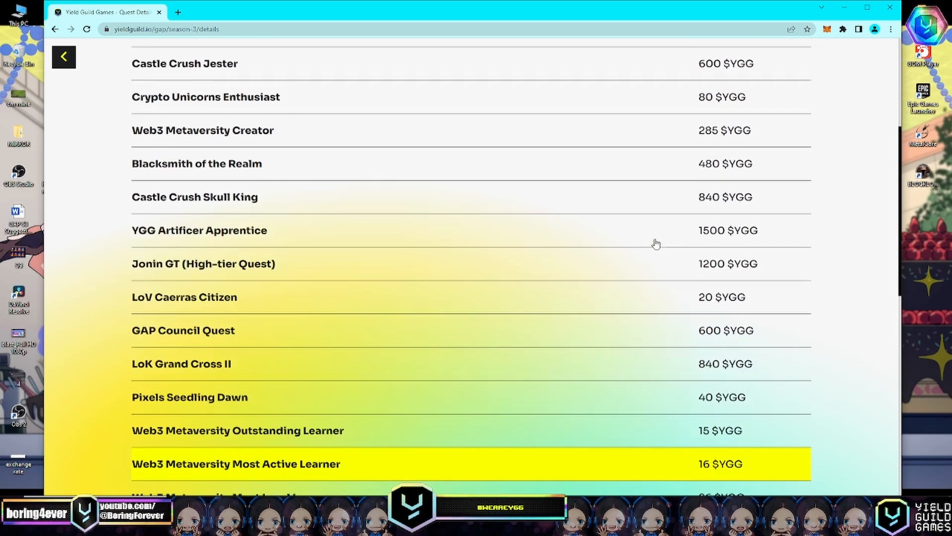
{"action": "scroll", "scroll_direction": "down", "scroll_amount": 3}
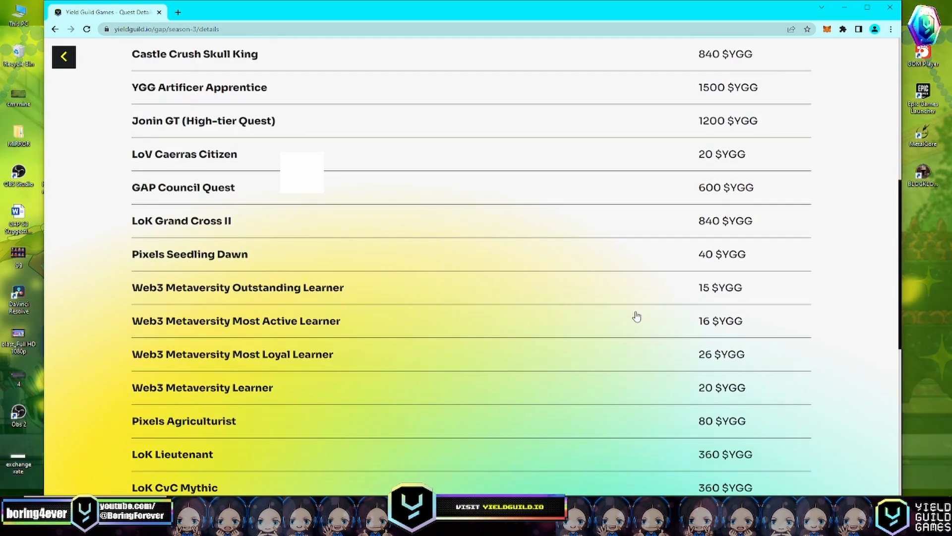
{"action": "scroll", "scroll_direction": "up", "scroll_amount": 3}
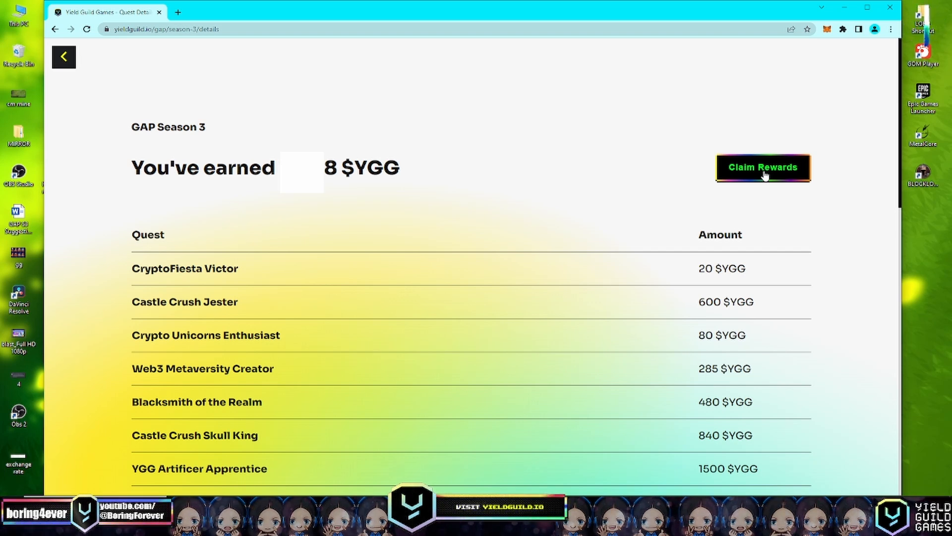
Claim the Season 3 YGG rewards with MetaMask, confirming the transaction and its gas fee
{"action": "left_click", "coordinate": [763, 167]}
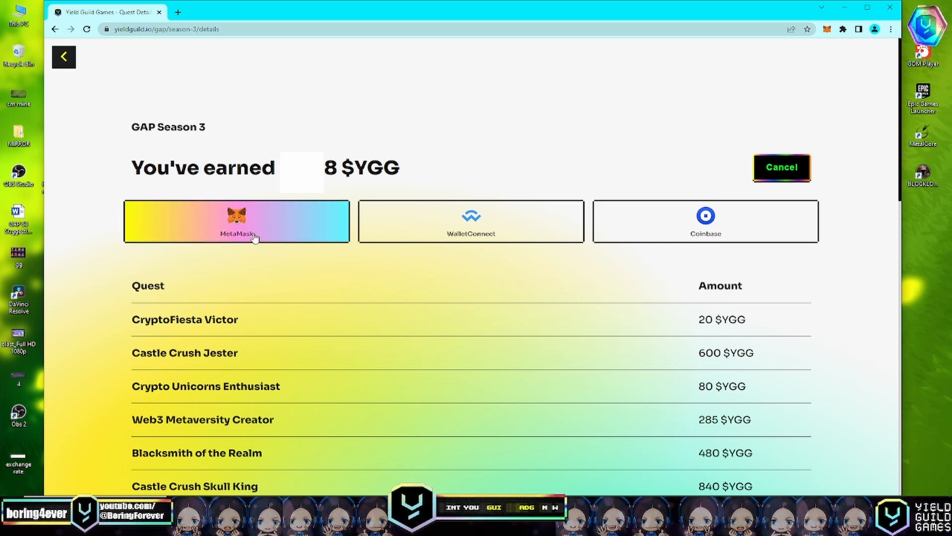
{"action": "left_click", "coordinate": [236, 227]}
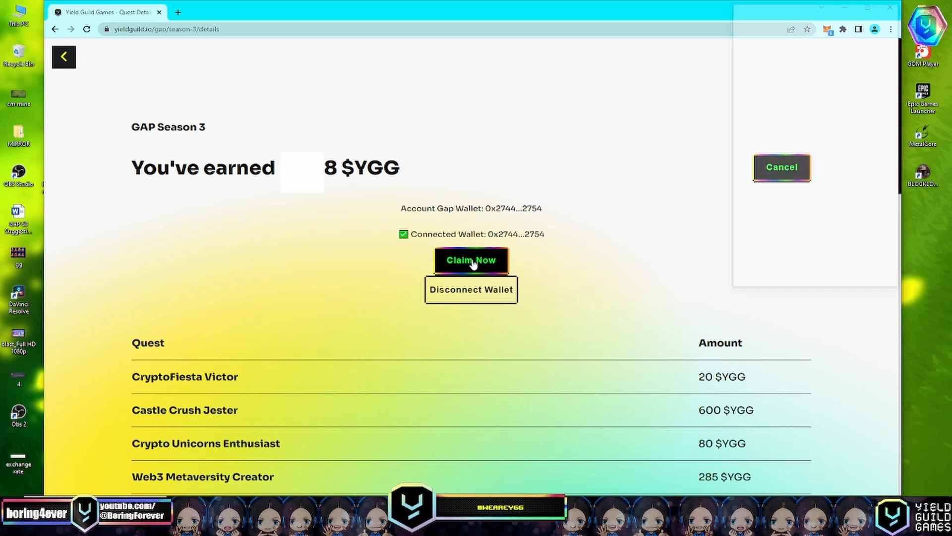
{"action": "left_click", "coordinate": [471, 260]}
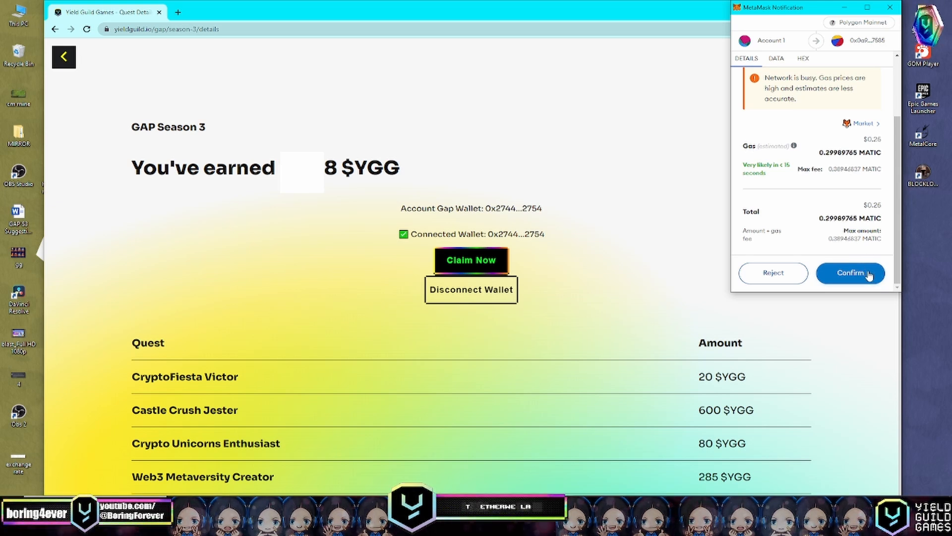
{"action": "left_click", "coordinate": [850, 273]}
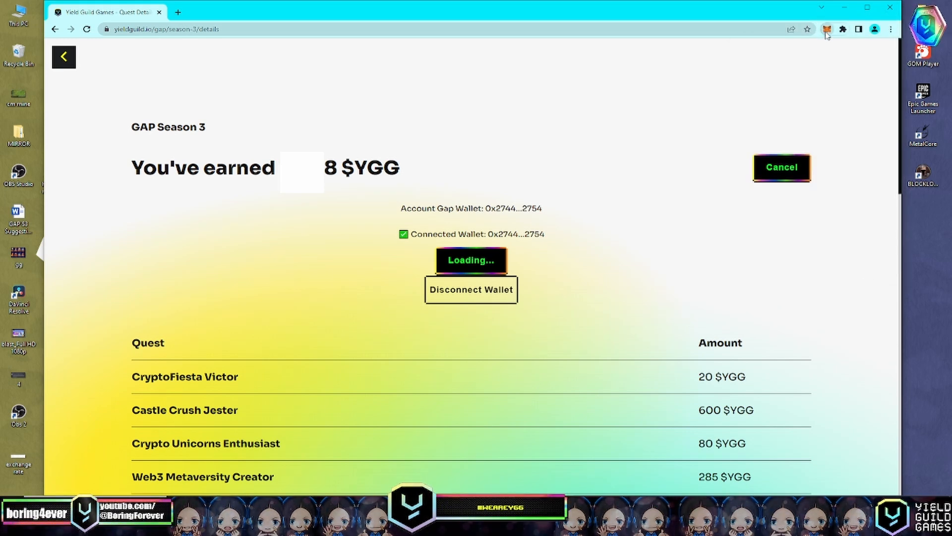
{"action": "left_click", "coordinate": [829, 29]}
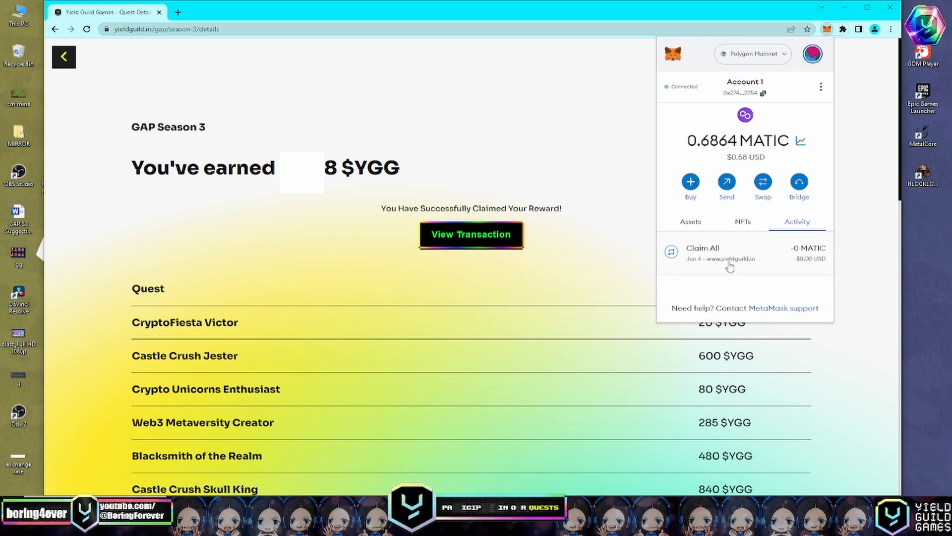
{"action": "mouse_move", "coordinate": [770, 272]}
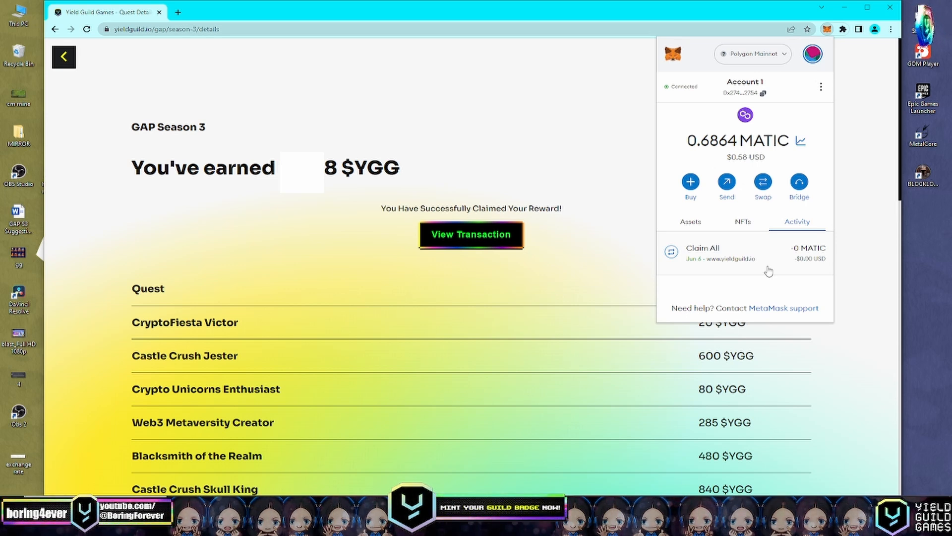
Bring up MetaMask's Import tokens form from the wallet's Assets list
{"action": "left_click", "coordinate": [690, 222]}
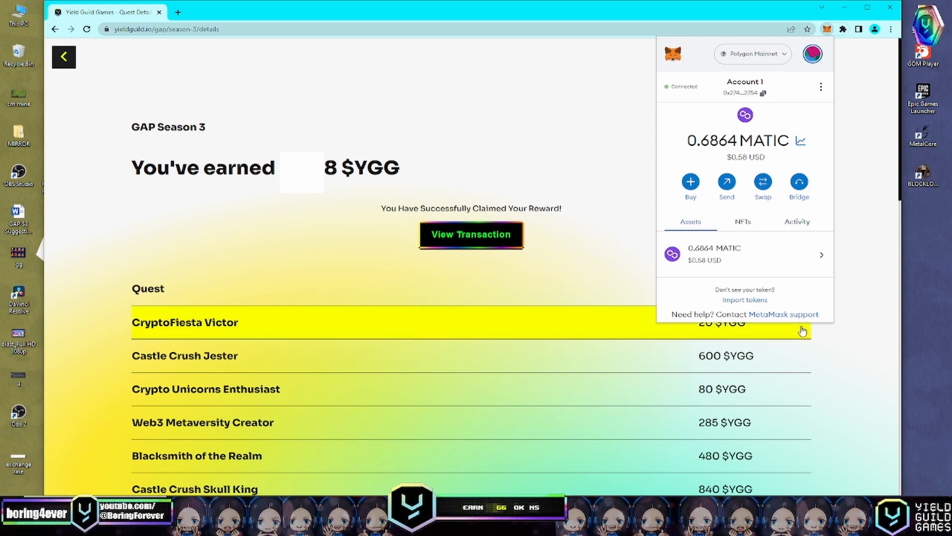
{"action": "left_click", "coordinate": [744, 300]}
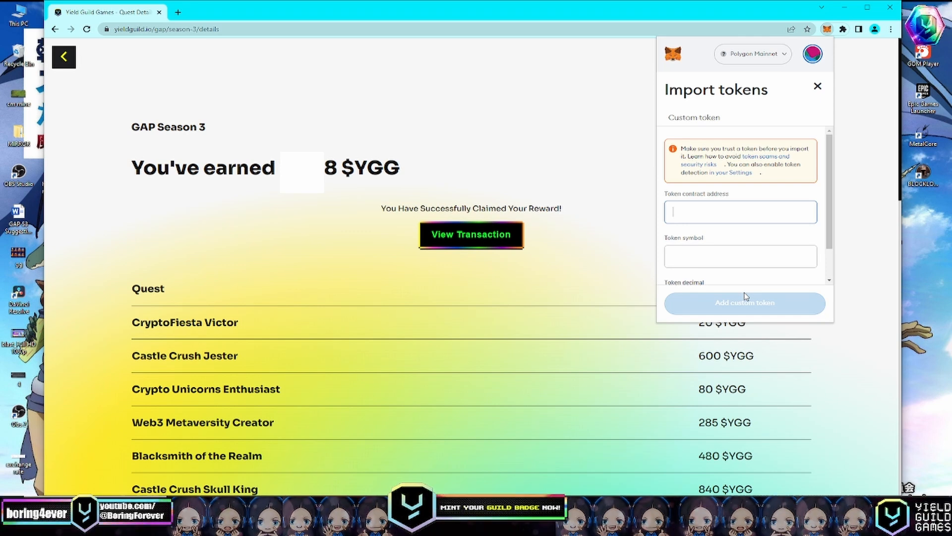
{"action": "mouse_move", "coordinate": [771, 282]}
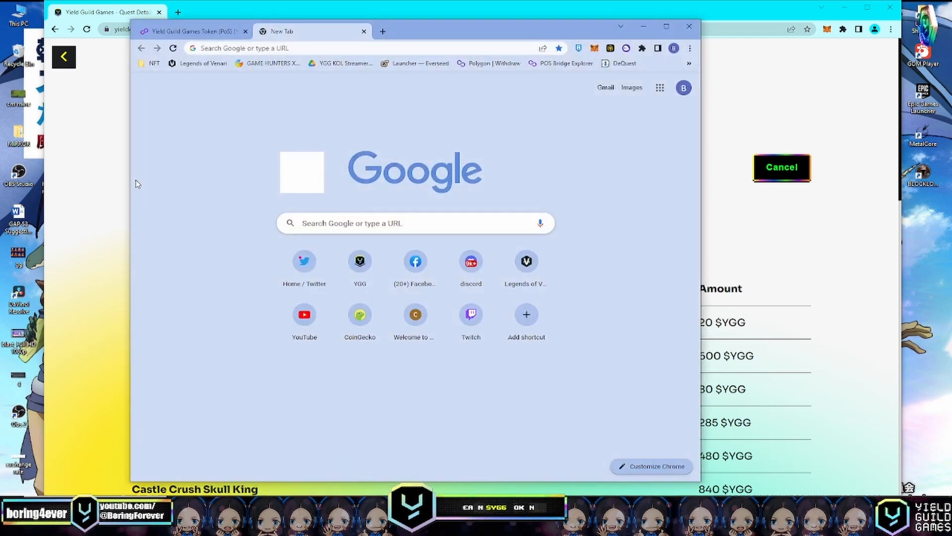
Copy the Yield Guild Games Token (PoS) contract address from Polygonscan
{"action": "left_click", "coordinate": [194, 31]}
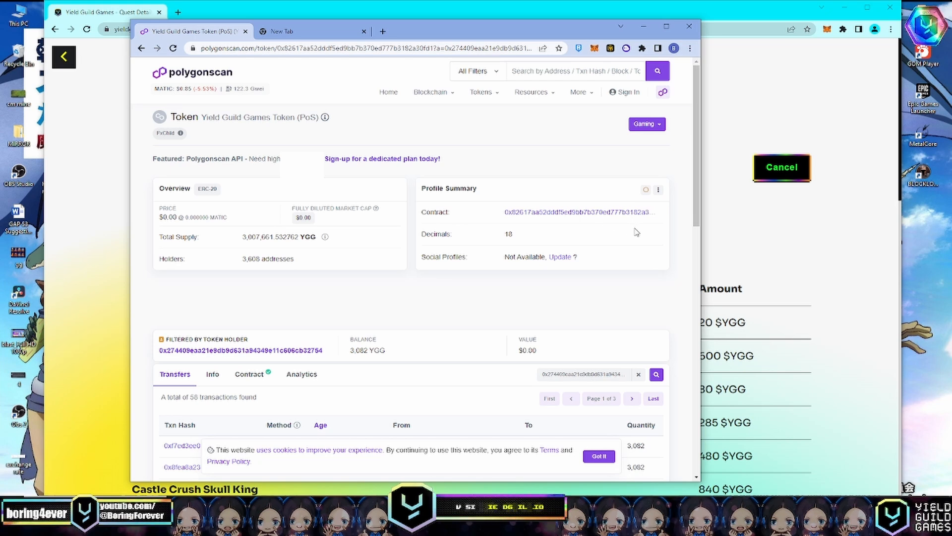
{"action": "mouse_move", "coordinate": [661, 216]}
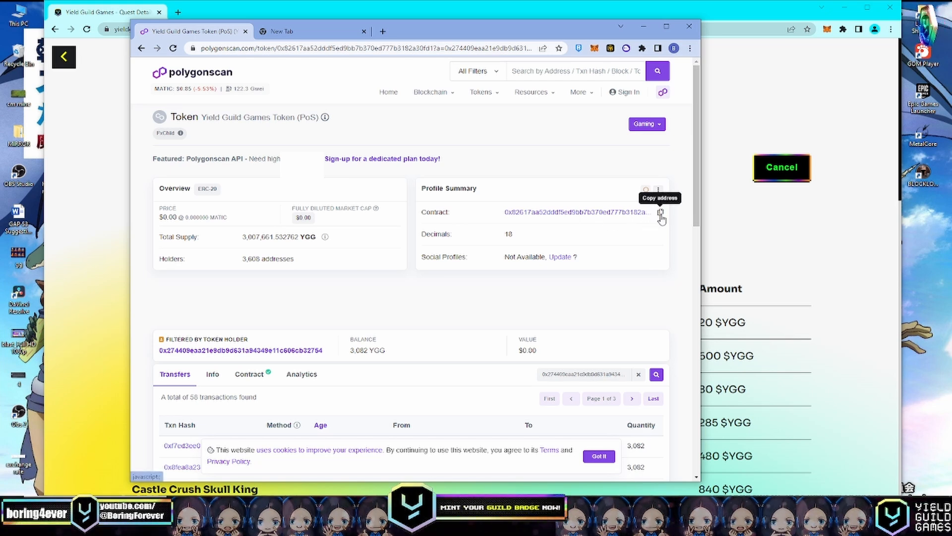
{"action": "mouse_move", "coordinate": [768, 130]}
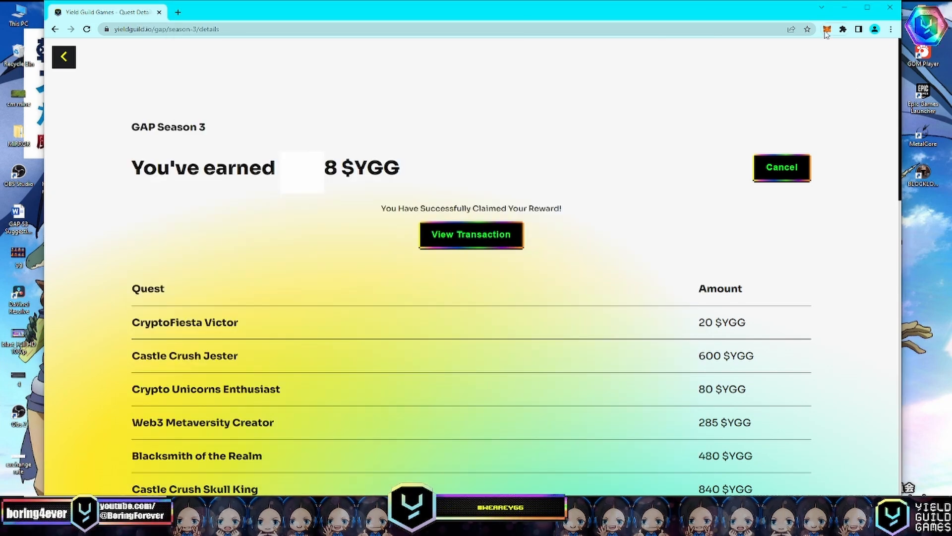
Import YGG into MetaMask as a custom token using the copied contract address
{"action": "left_click", "coordinate": [827, 29]}
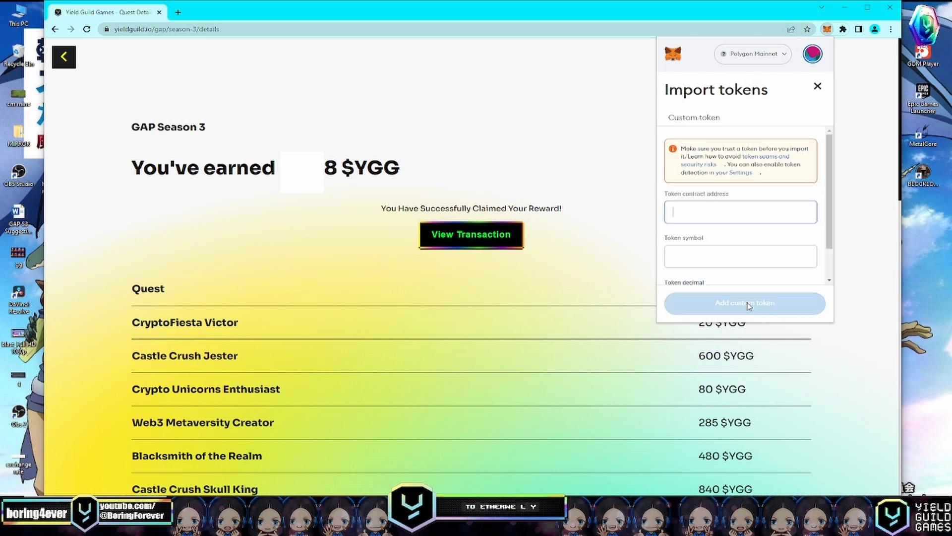
{"action": "right_click", "coordinate": [741, 212]}
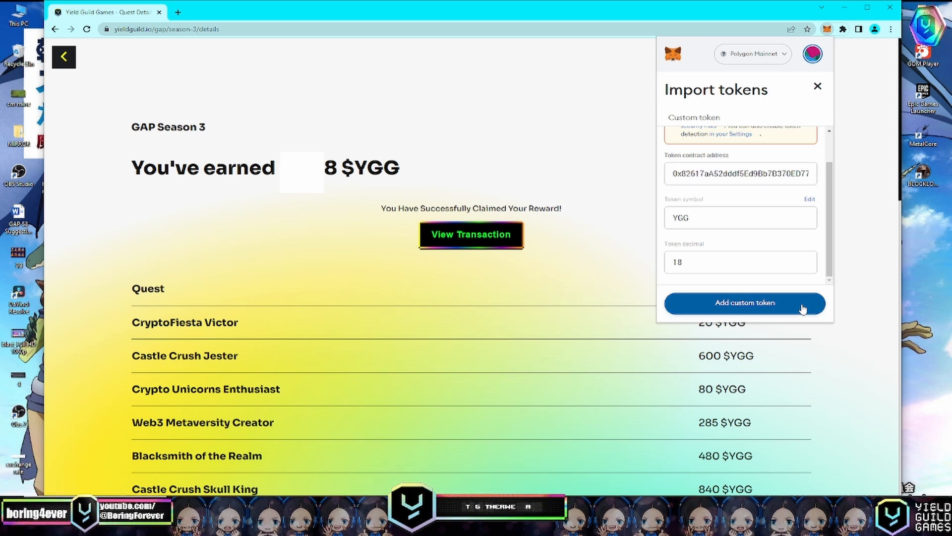
{"action": "left_click", "coordinate": [745, 303]}
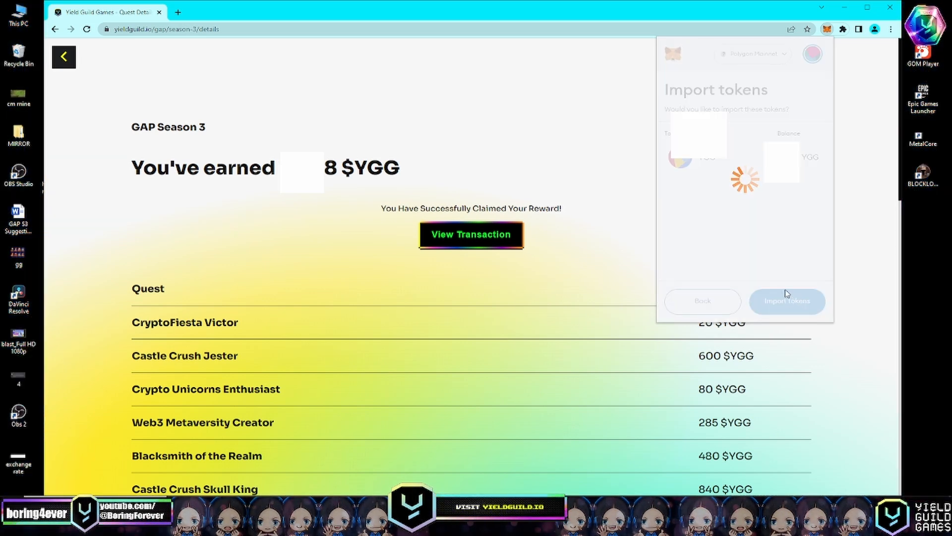
{"action": "left_click", "coordinate": [787, 301]}
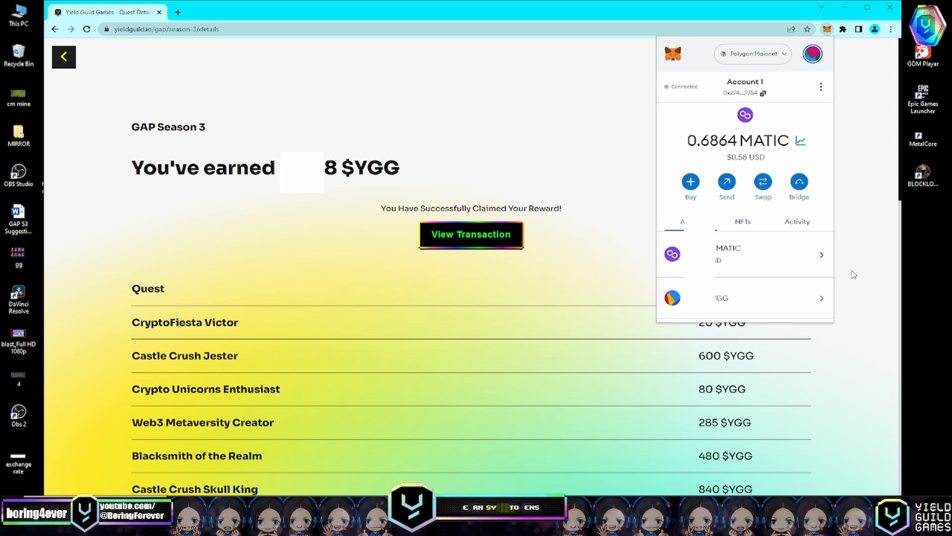
{"action": "scroll", "scroll_direction": "down", "scroll_amount": 3}
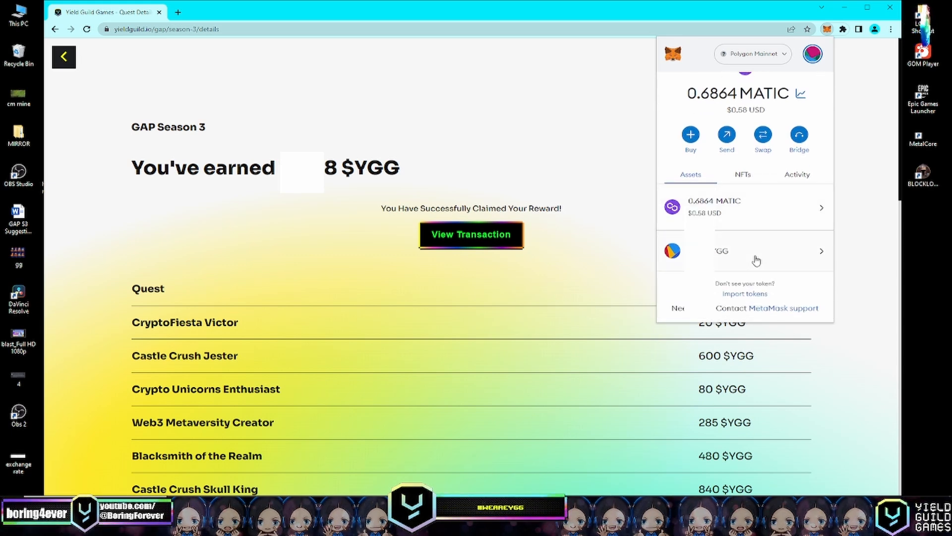